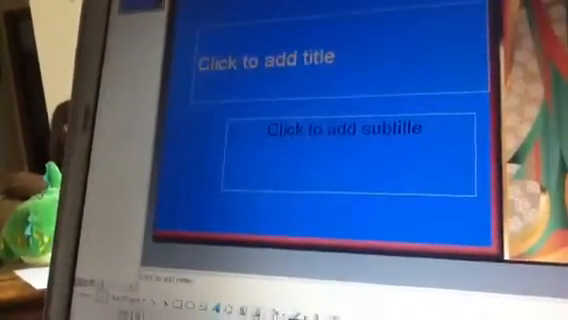
text(frfsfs)
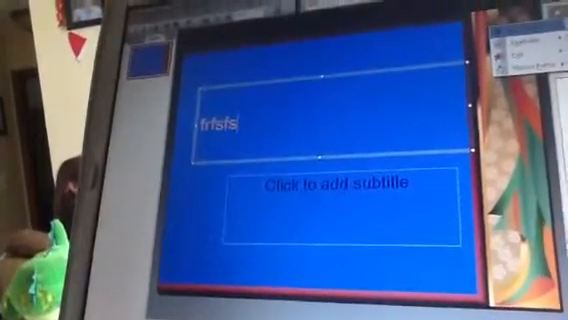